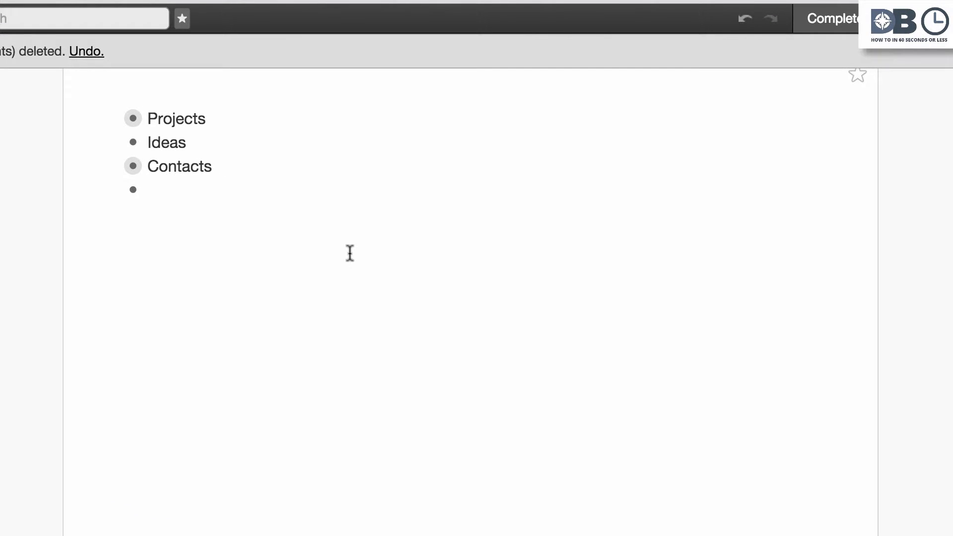
# - Zoom into Projects to show its two tasks, Complete market research and Review assigned tasks
pyautogui.click(132, 118)
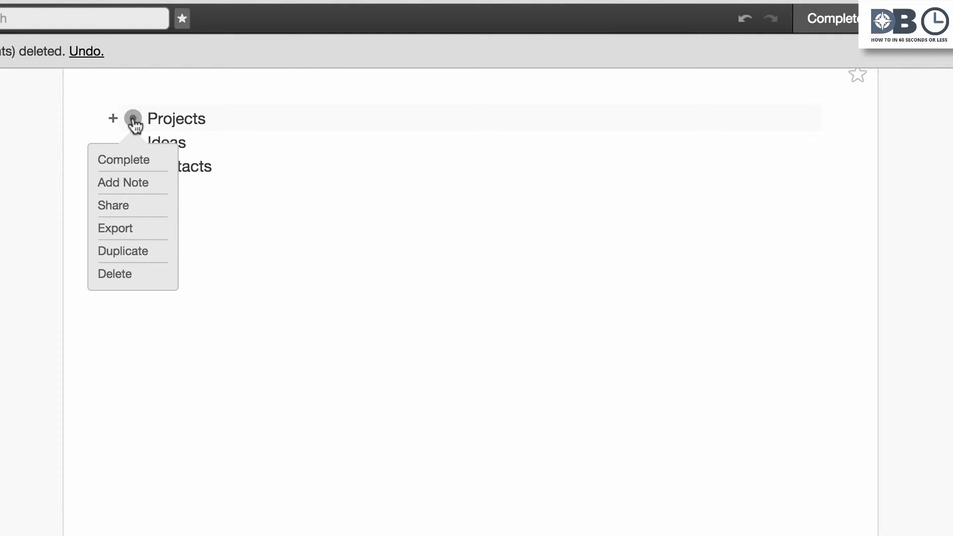
pyautogui.click(175, 118)
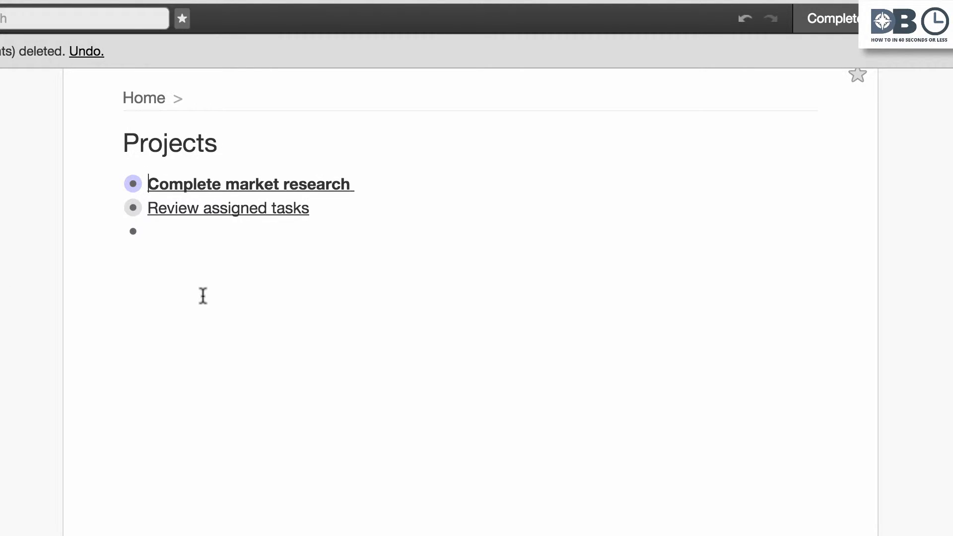
# - Zoom through Complete market research into Review proposed operational roles
pyautogui.click(132, 182)
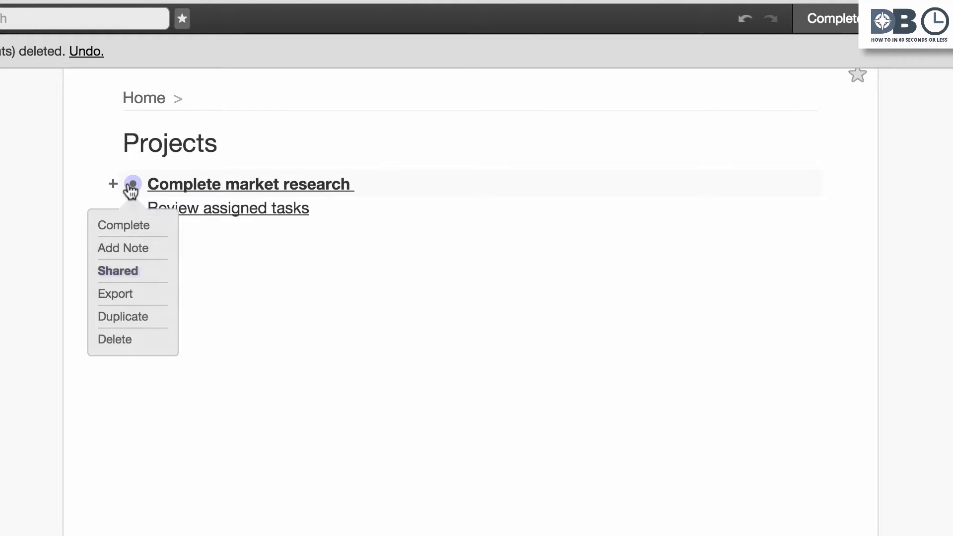
pyautogui.click(248, 184)
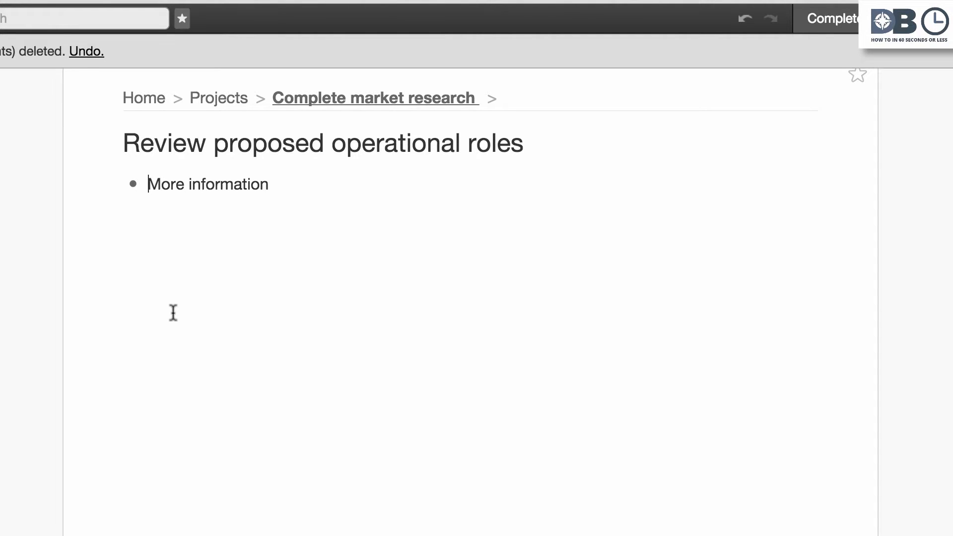
pyautogui.moveTo(143, 99)
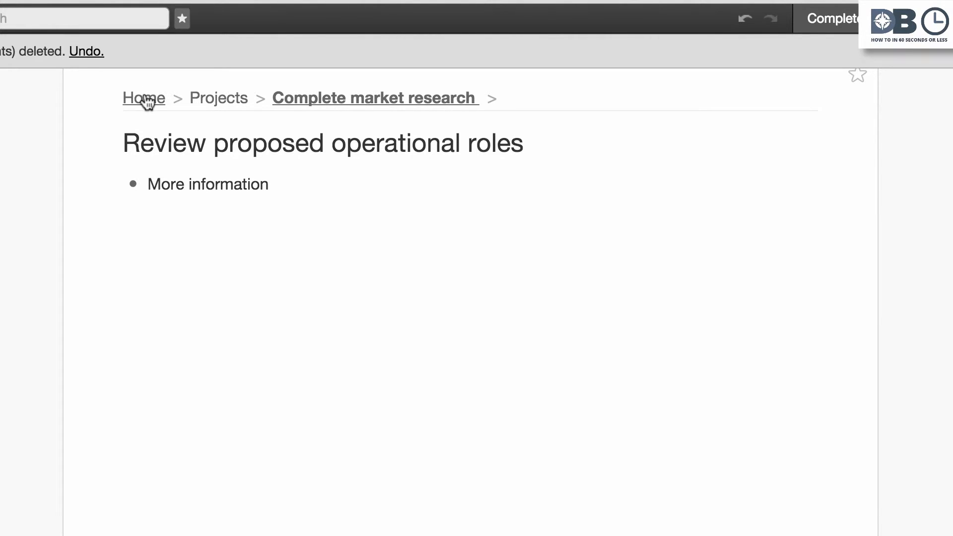
pyautogui.click(143, 98)
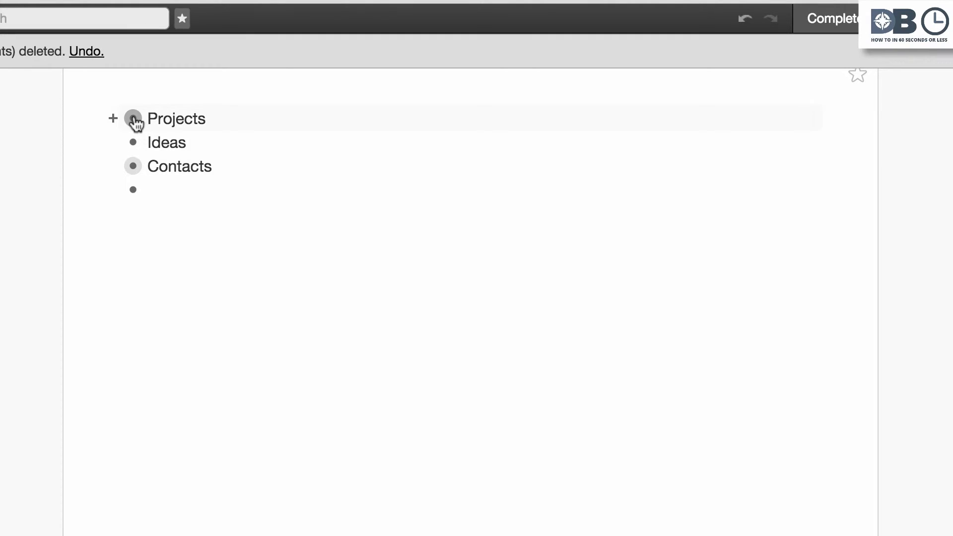
pyautogui.click(132, 118)
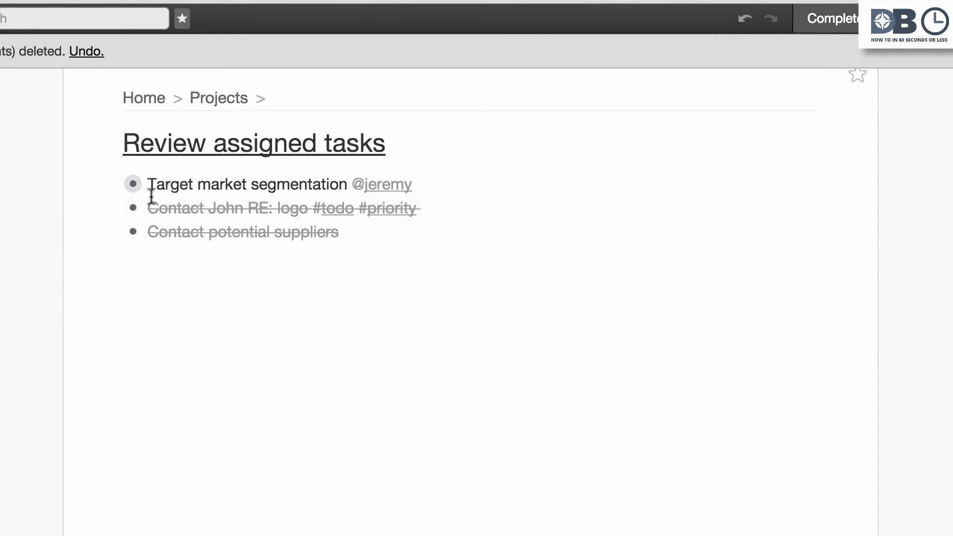
pyautogui.doubleClick(384, 185)
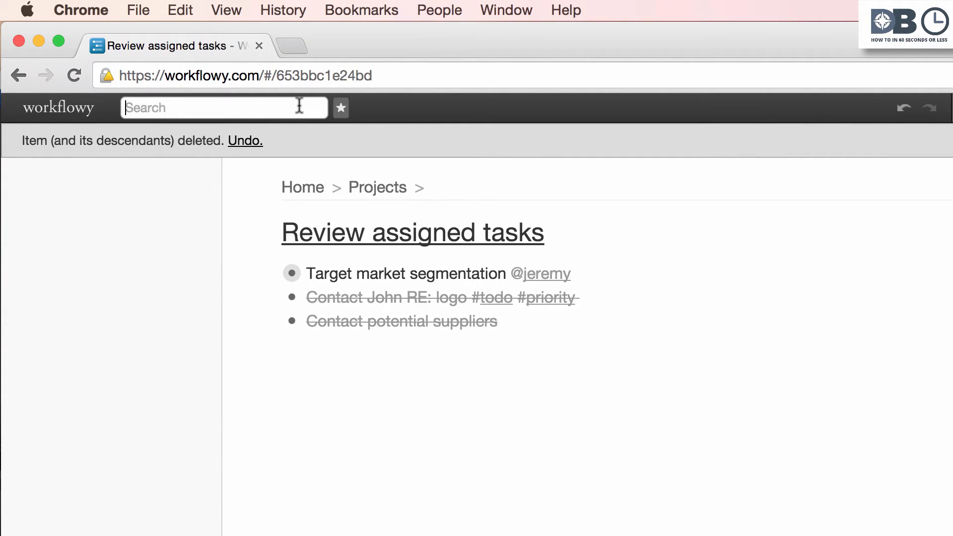
pyautogui.write('@jeremy')
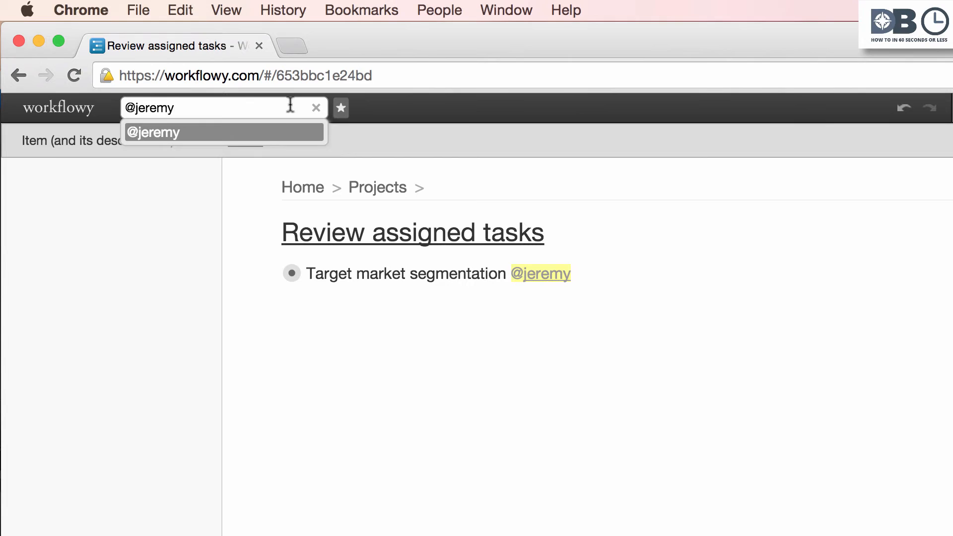